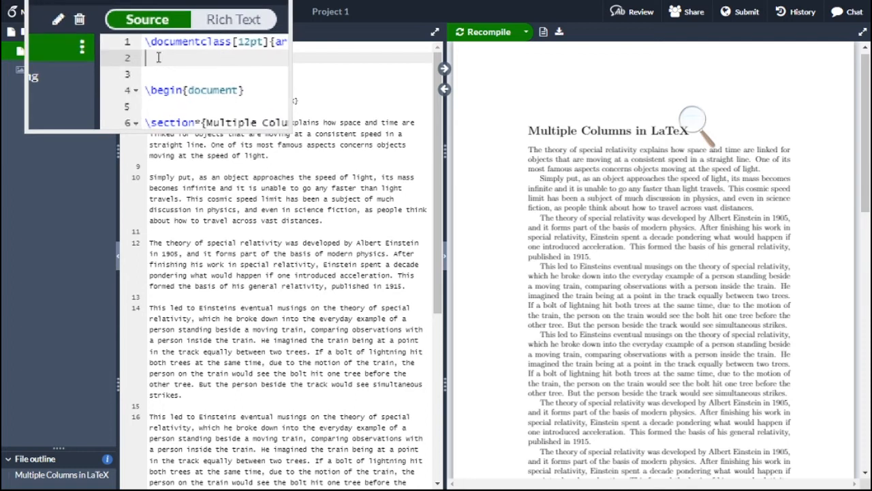
# - Add \usepackage{multicol} to the preamble below the document class line
pyautogui.write('\\usepackage{multicol}')
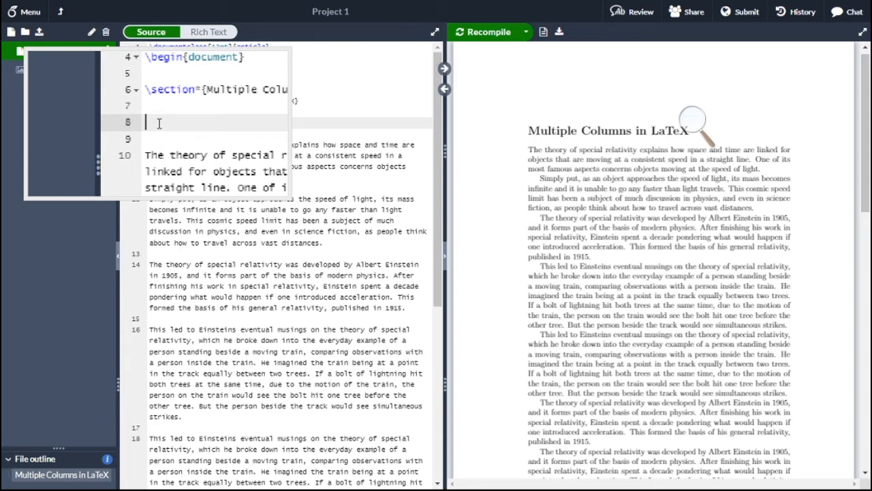
# - Wrap the body text in a \begin{multicols}{3} ... \end{multicols} environment
pyautogui.write('\\begin{multicols}')
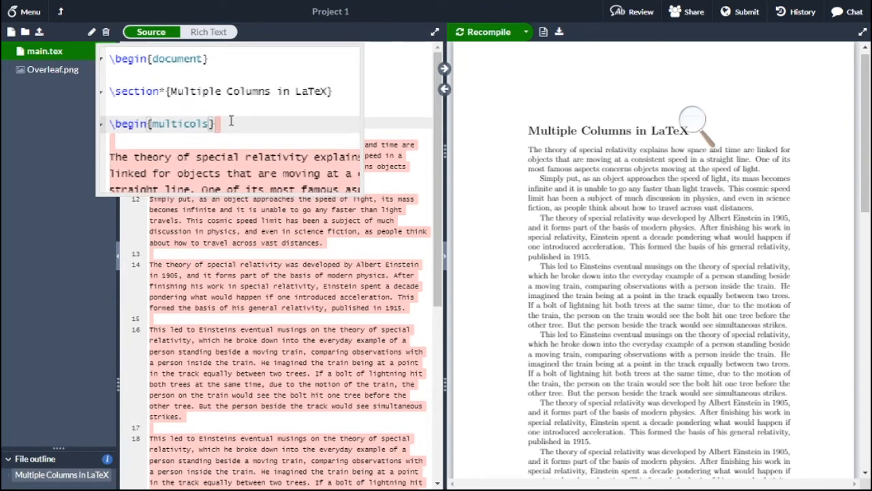
pyautogui.write('{3')
pyautogui.write('\\')
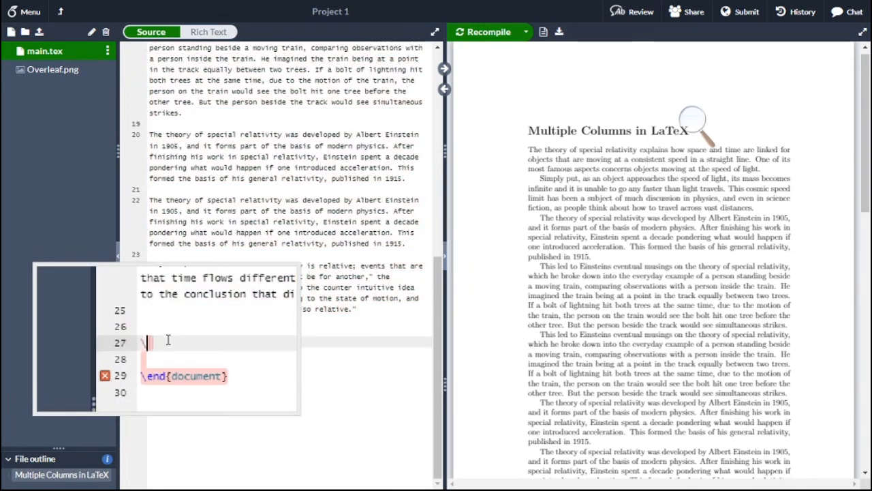
pyautogui.write('end')
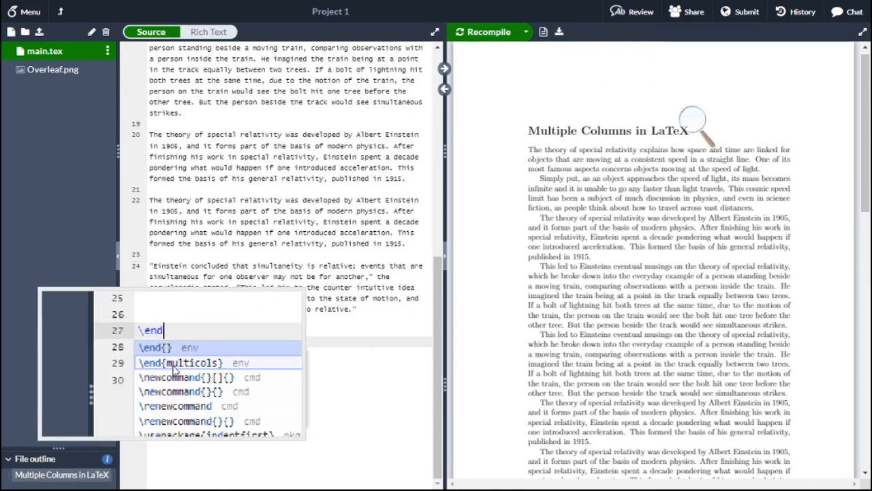
pyautogui.click(180, 363)
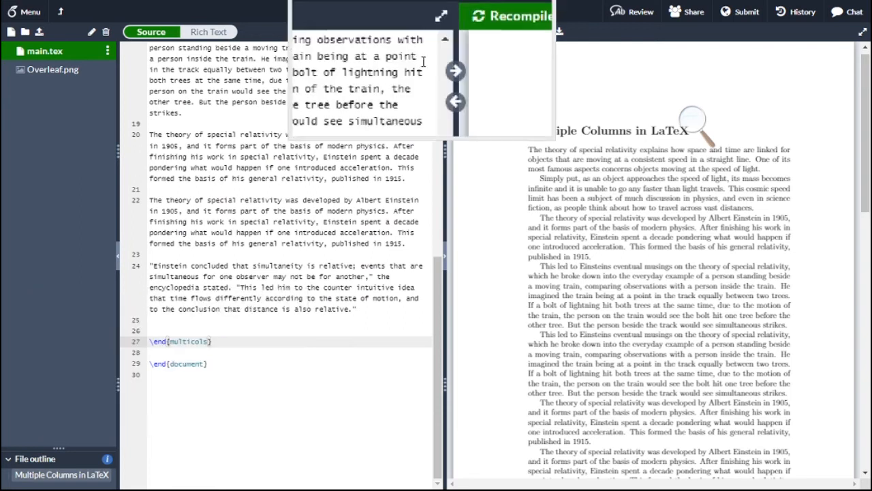
# - Recompile so the PDF shows the relativity paragraphs in three columns
pyautogui.click(507, 17)
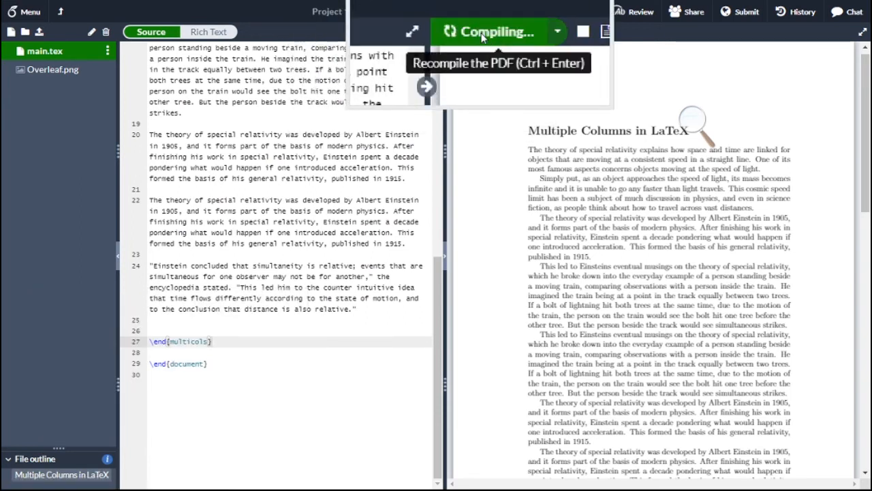
pyautogui.click(496, 32)
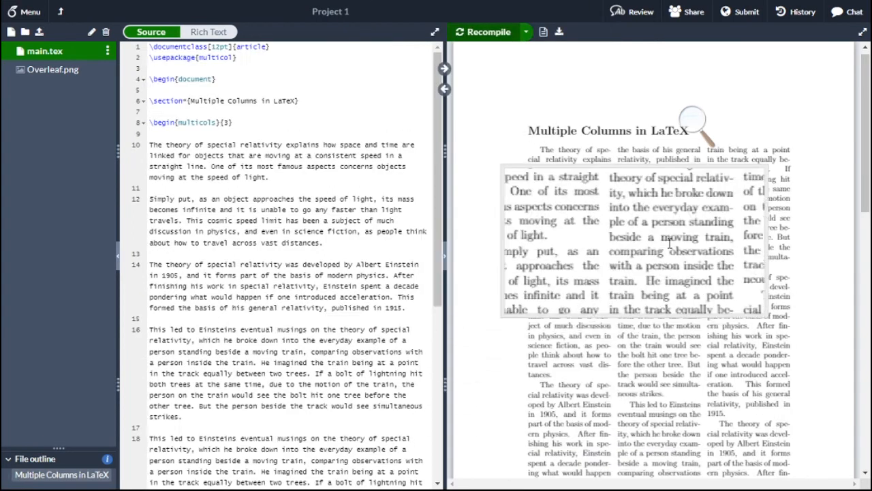